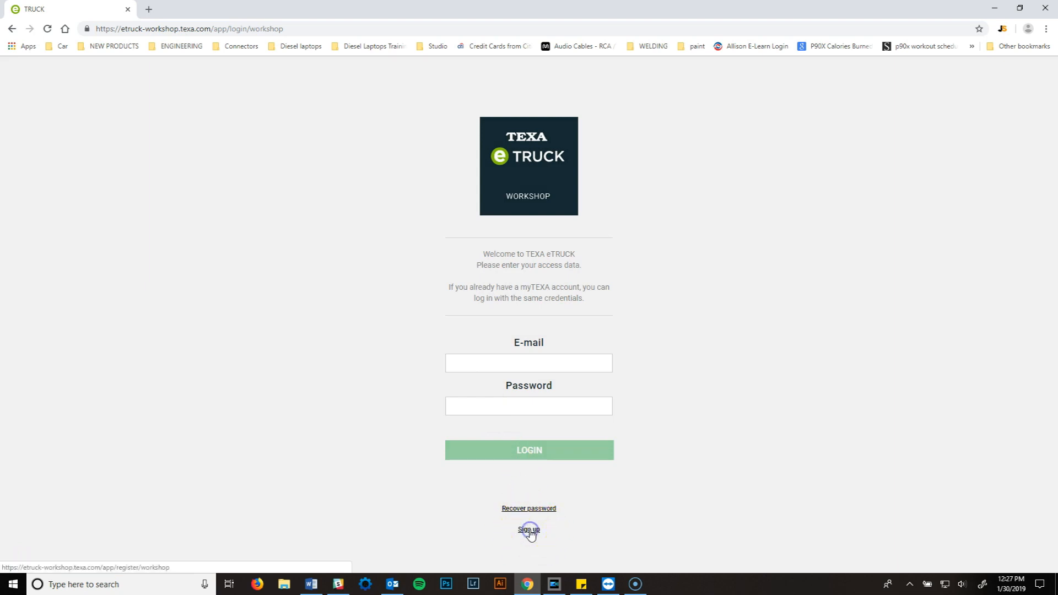
- Switch from the login page to the empty workshop sign-up form and view it in full
click(529, 530)
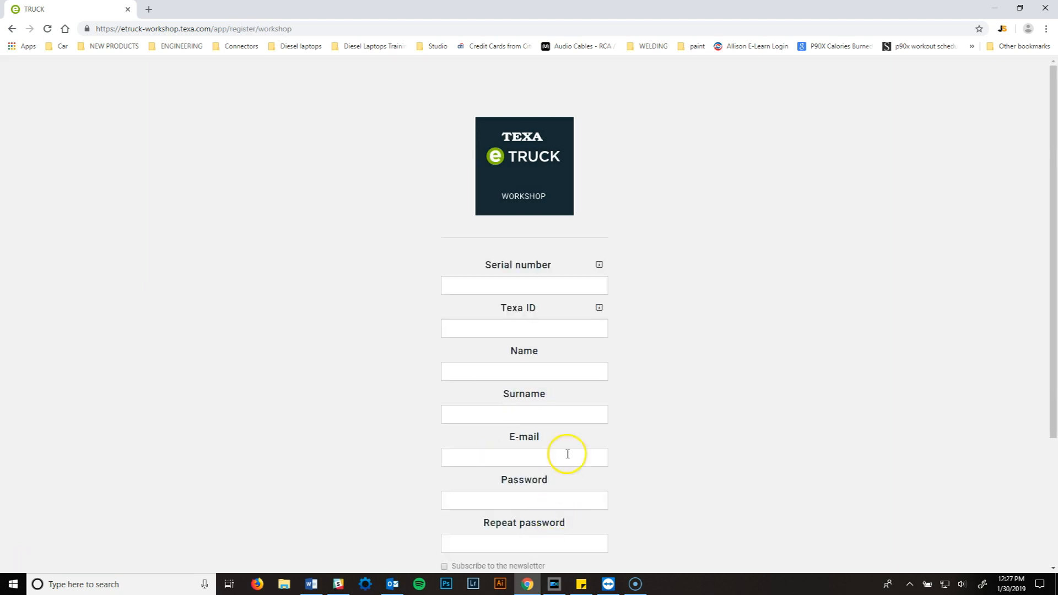
scroll(down, 3)
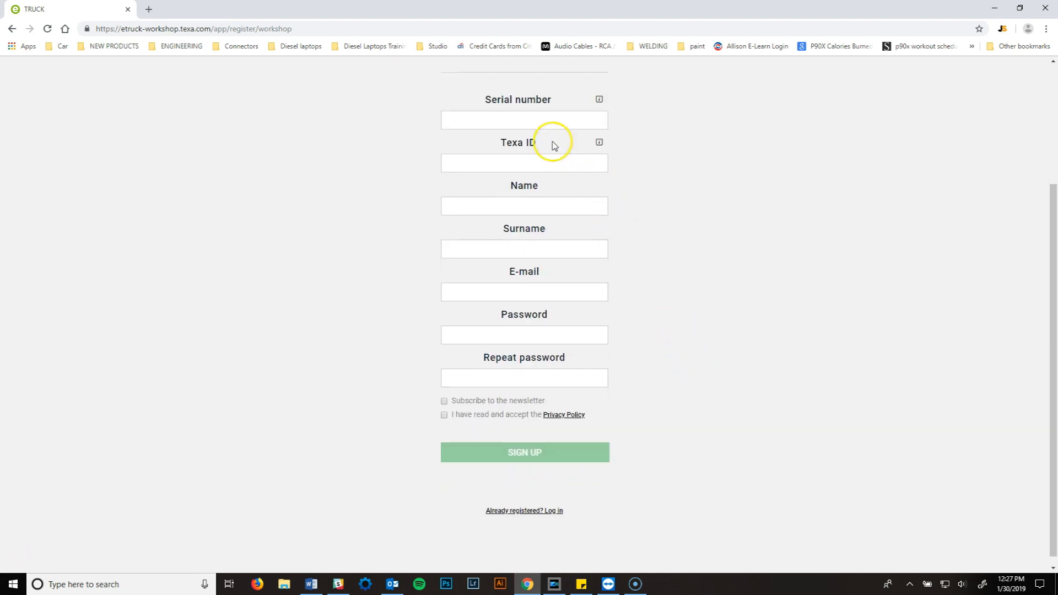
click(597, 99)
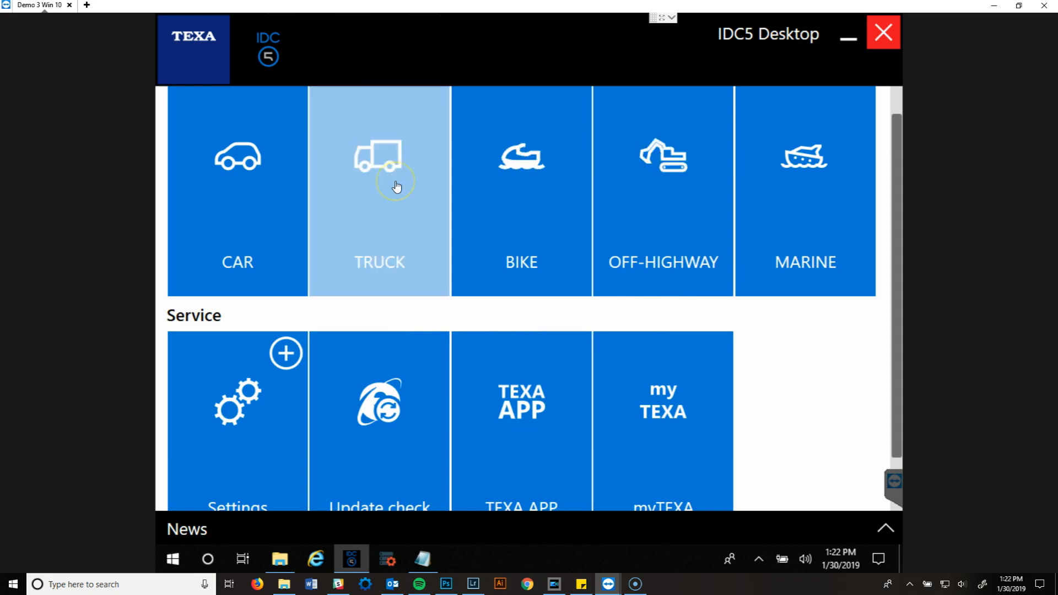
- Enter the TRUCK diagnosis section and show the IDC5 software details with the TEXA ID
click(378, 188)
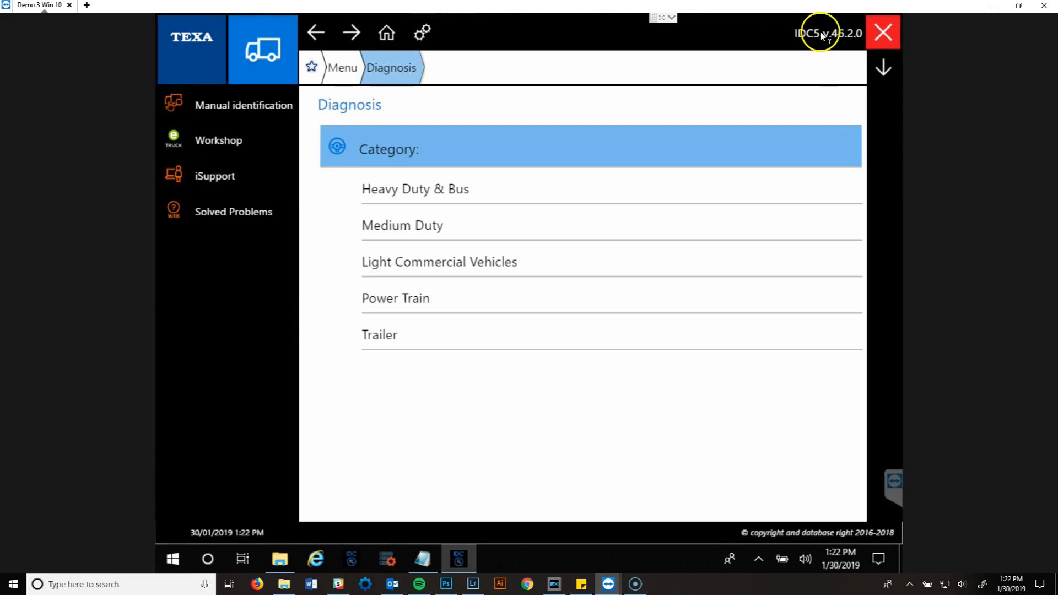
click(828, 33)
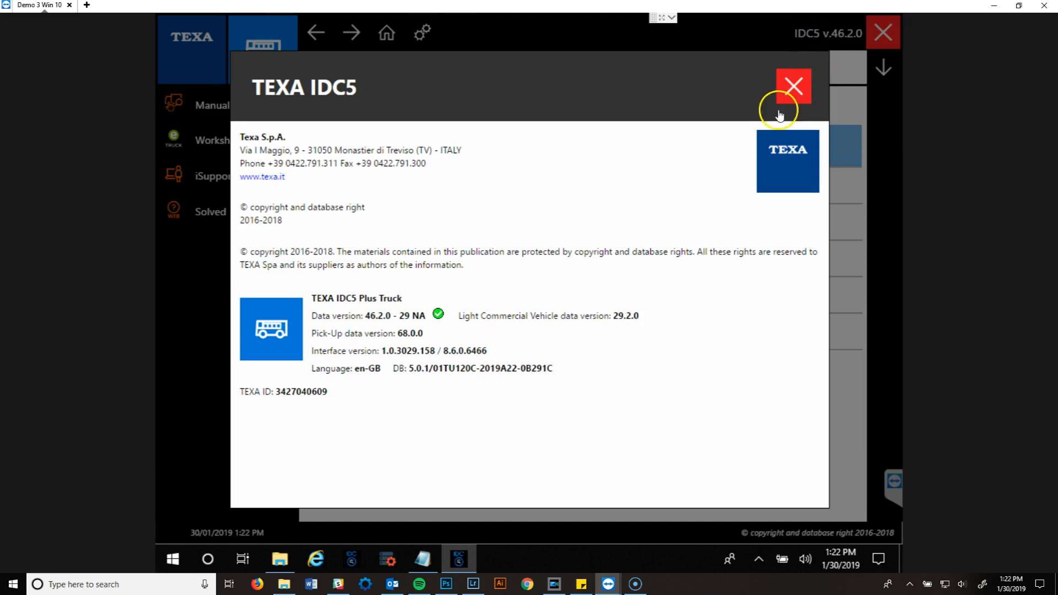
mouse_move(255, 378)
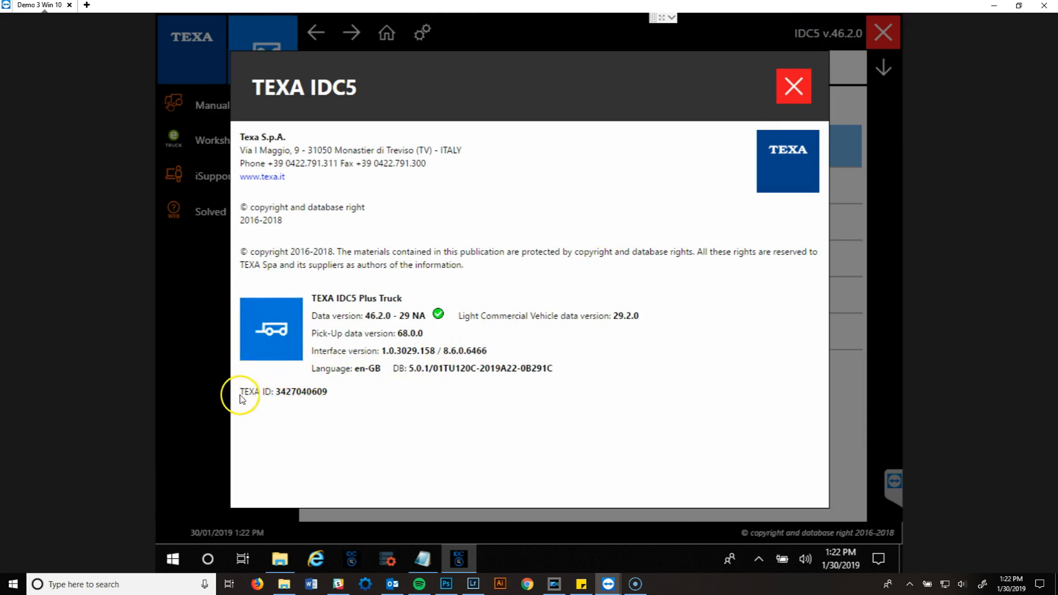
mouse_move(318, 411)
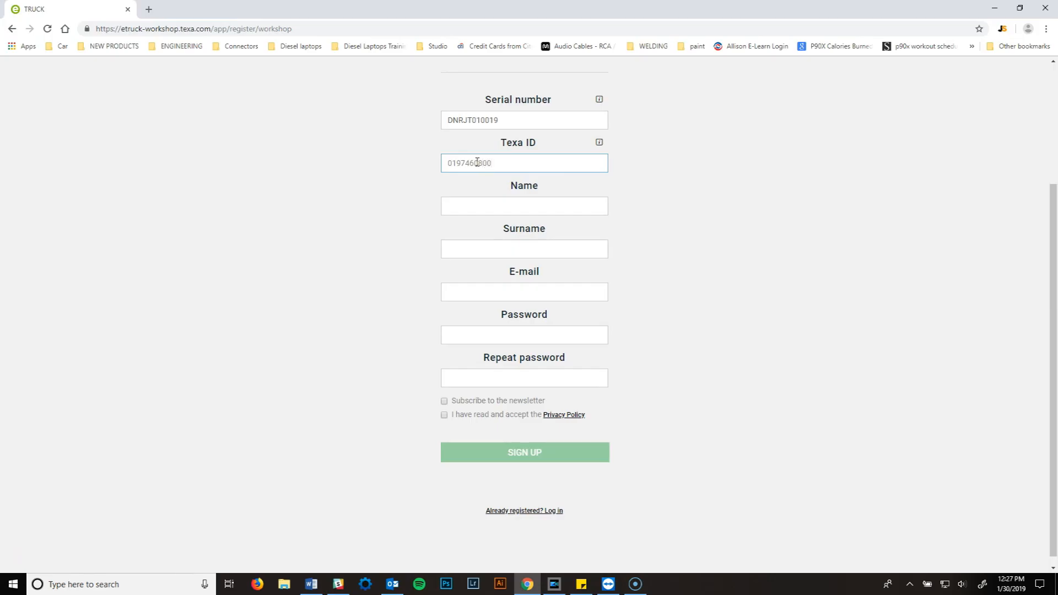
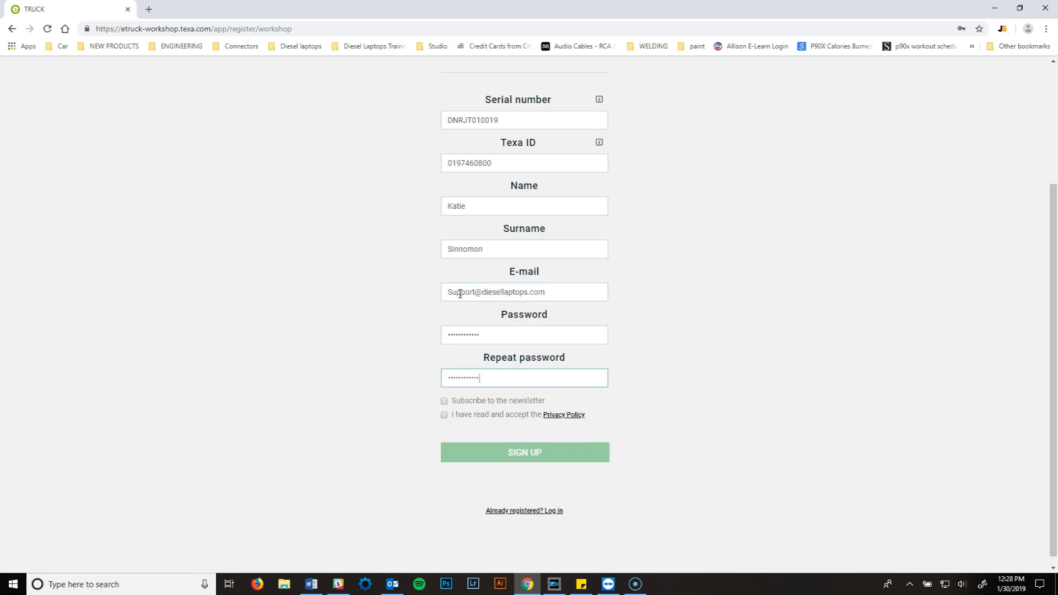
- Accept the privacy policy and submit the workshop registration
click(444, 414)
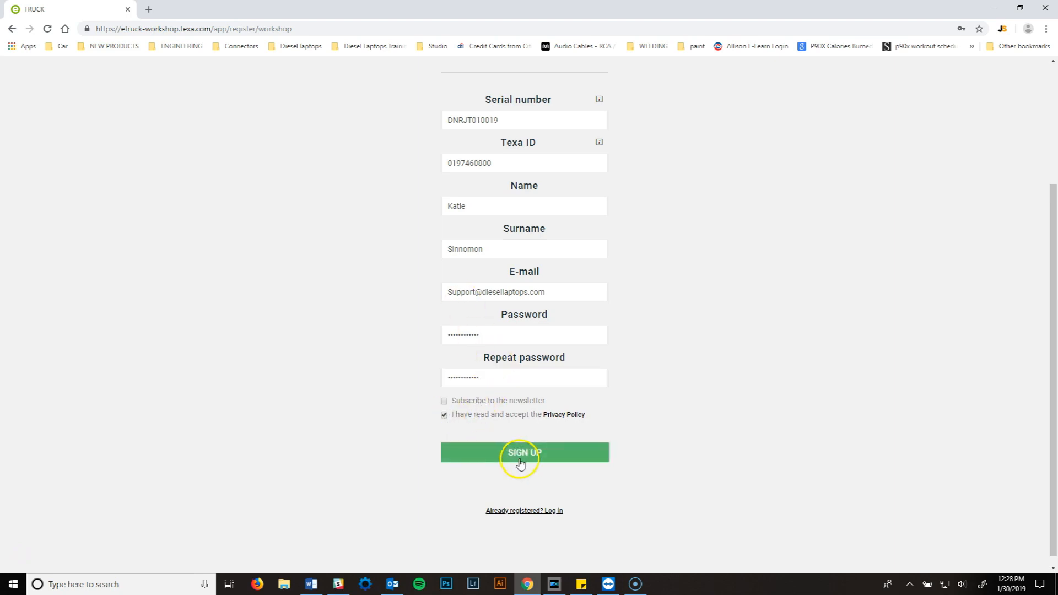
click(524, 451)
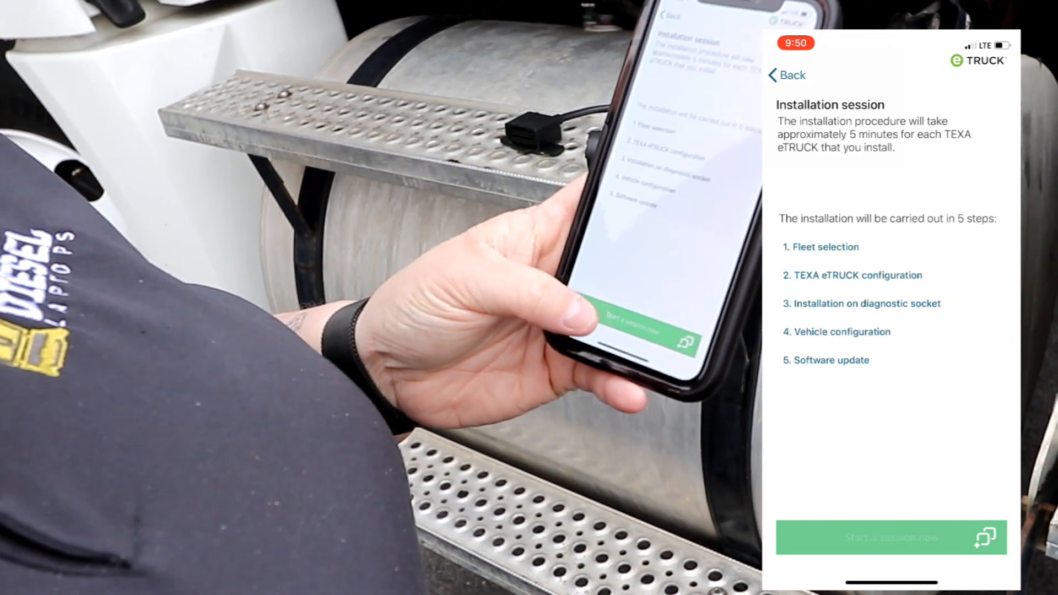
- Start an installation session, select the workshop's fleet and begin scanning the eTRUCK device label
click(891, 538)
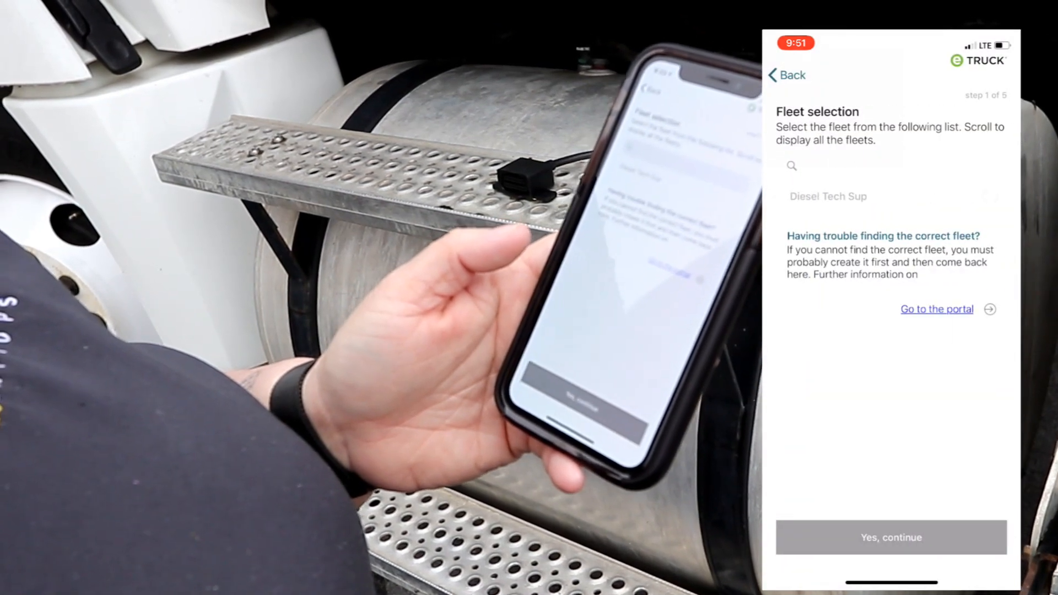
click(891, 196)
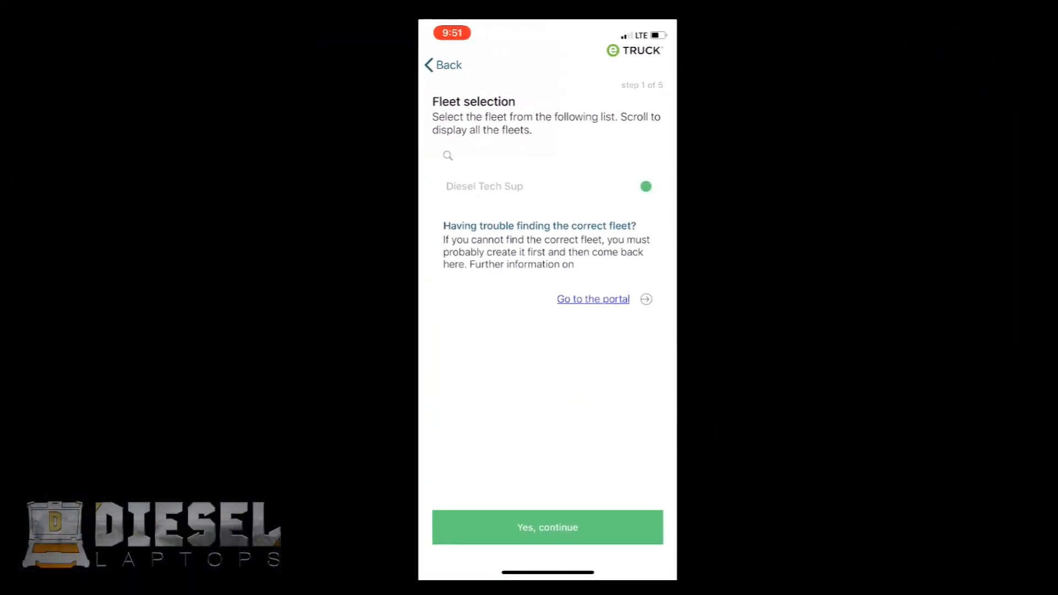
click(546, 526)
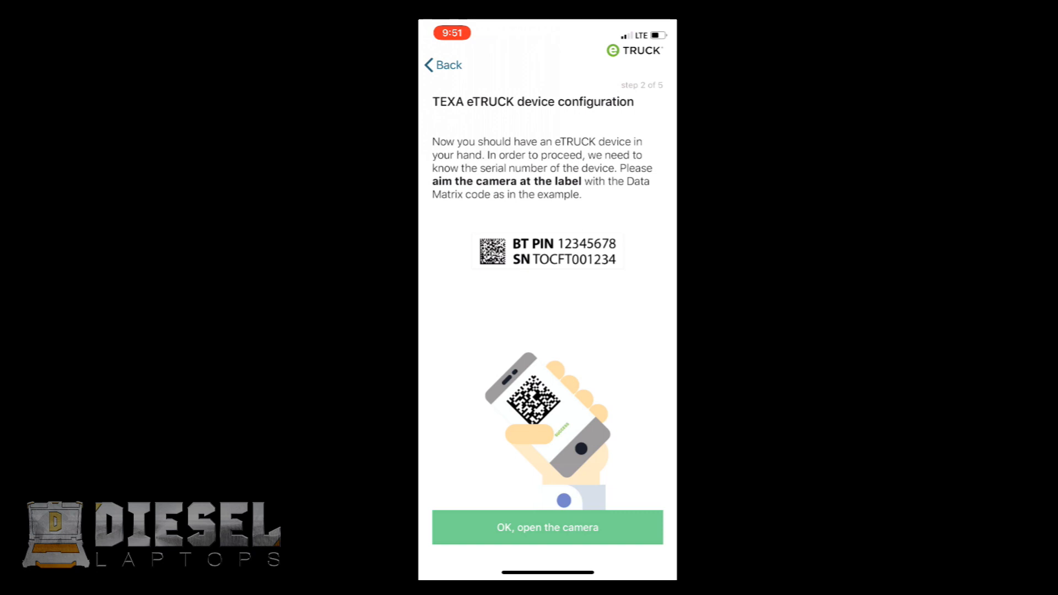
click(547, 527)
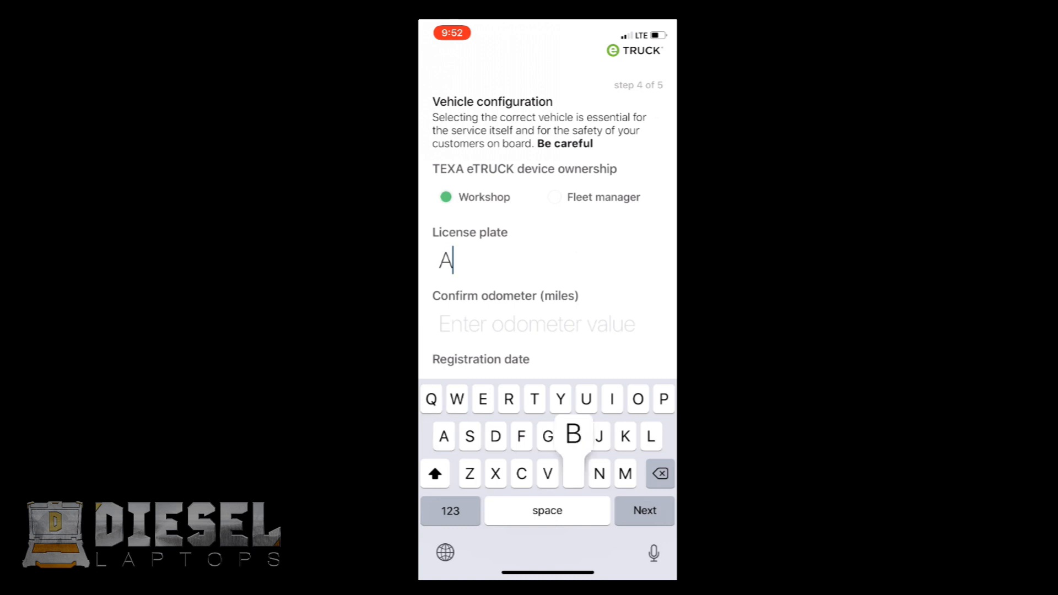
- Enter licence plate ABC123 and odometer 287328 miles for the vehicle
text(BC123)
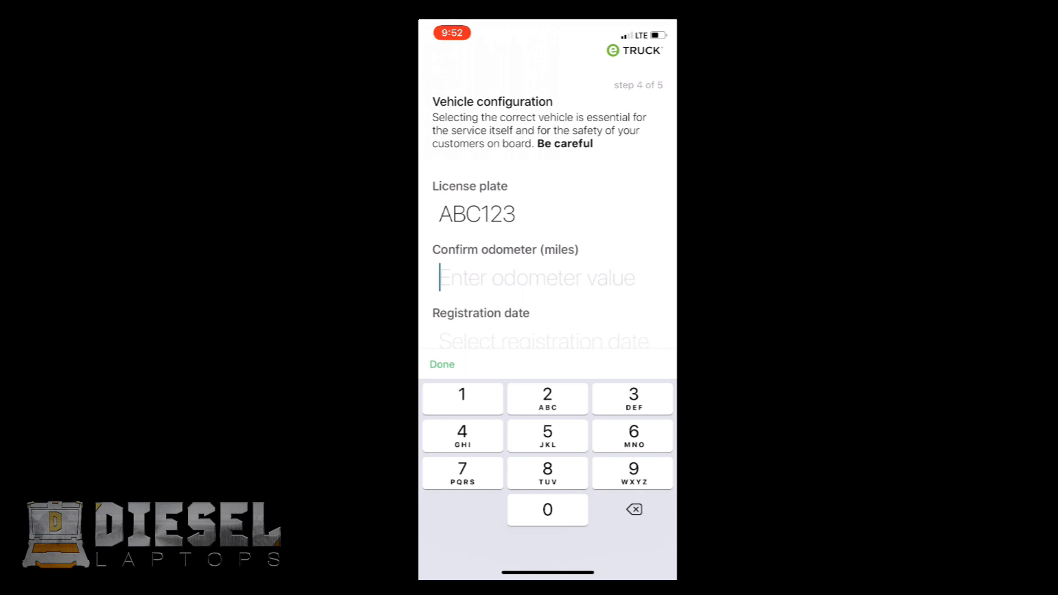
text(287)
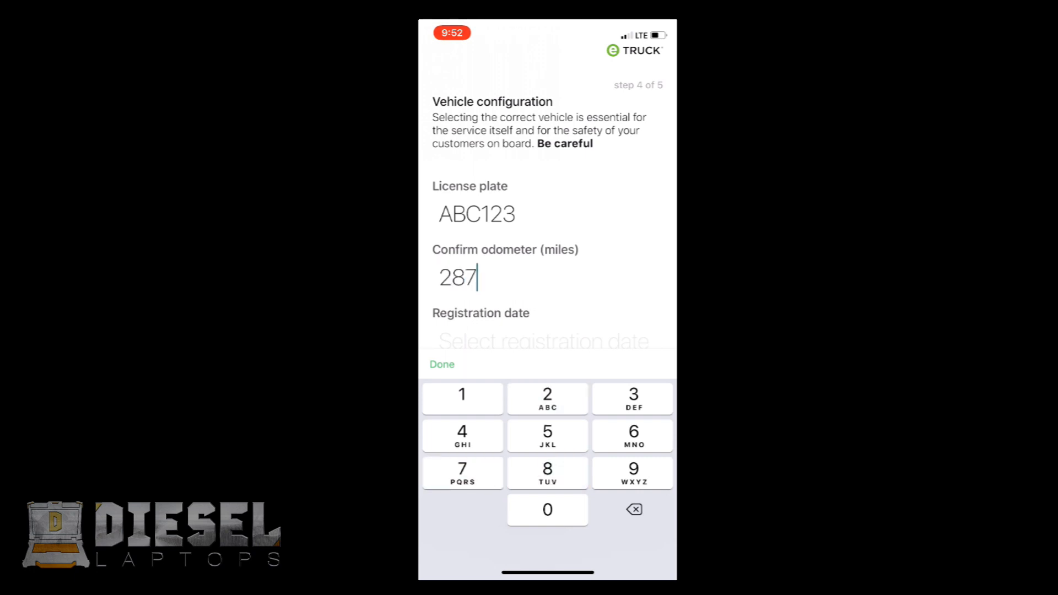
click(631, 398)
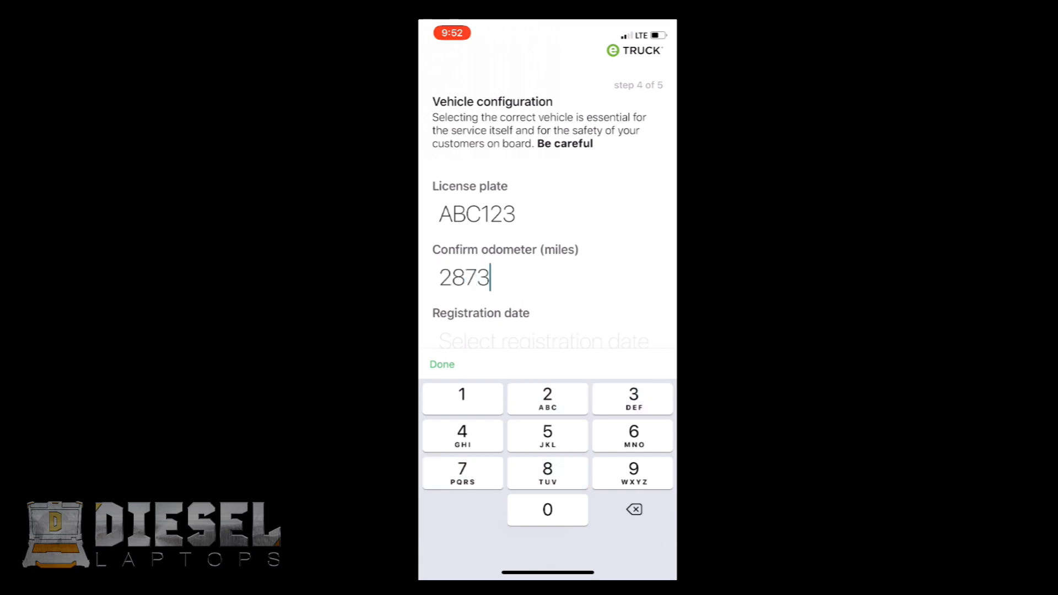
text(28)
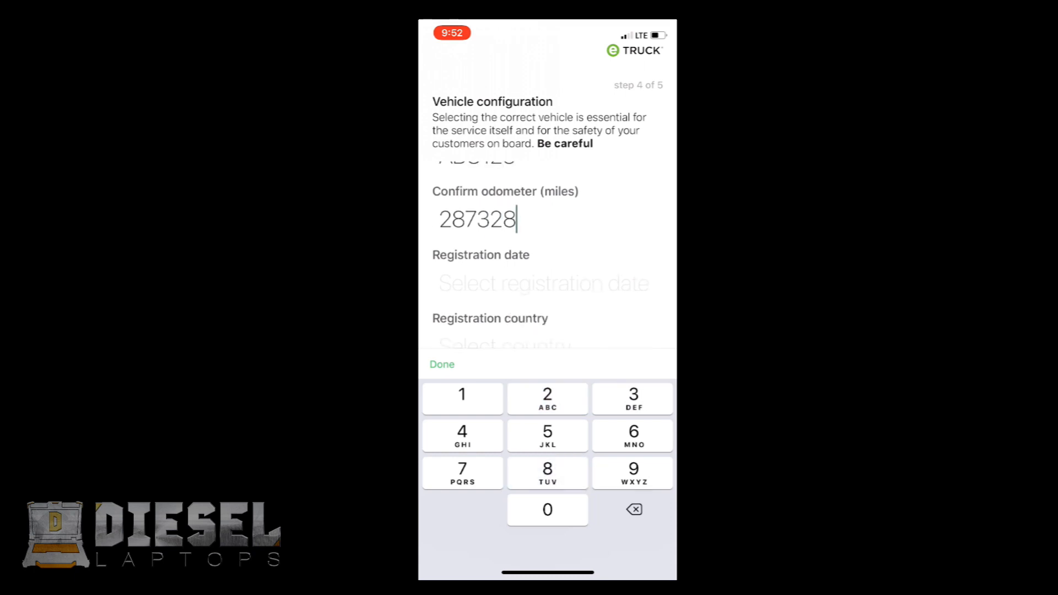
- Set the registration date to 15 January 2019
click(543, 283)
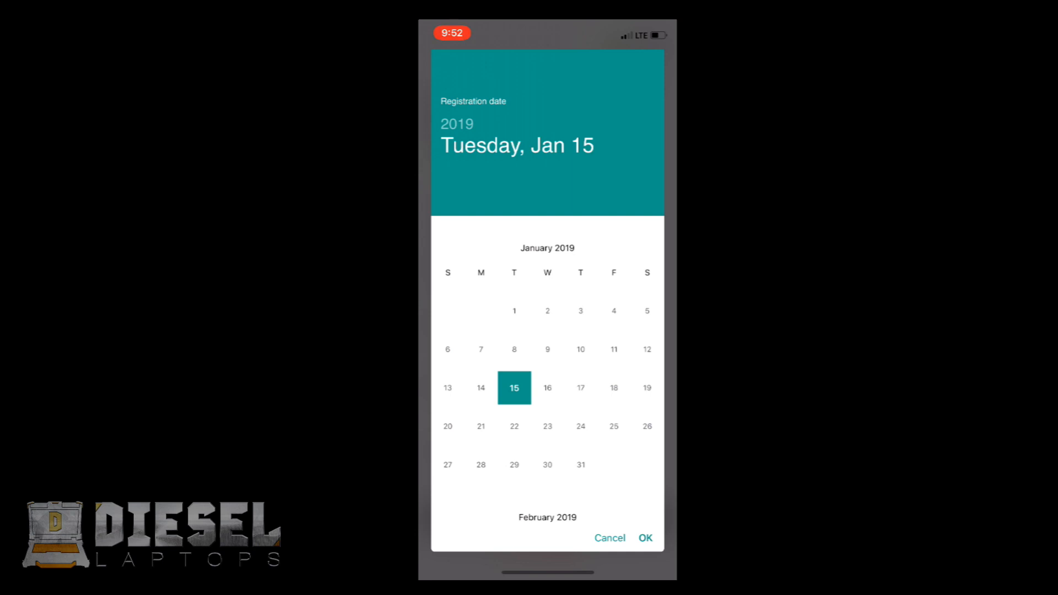
click(644, 537)
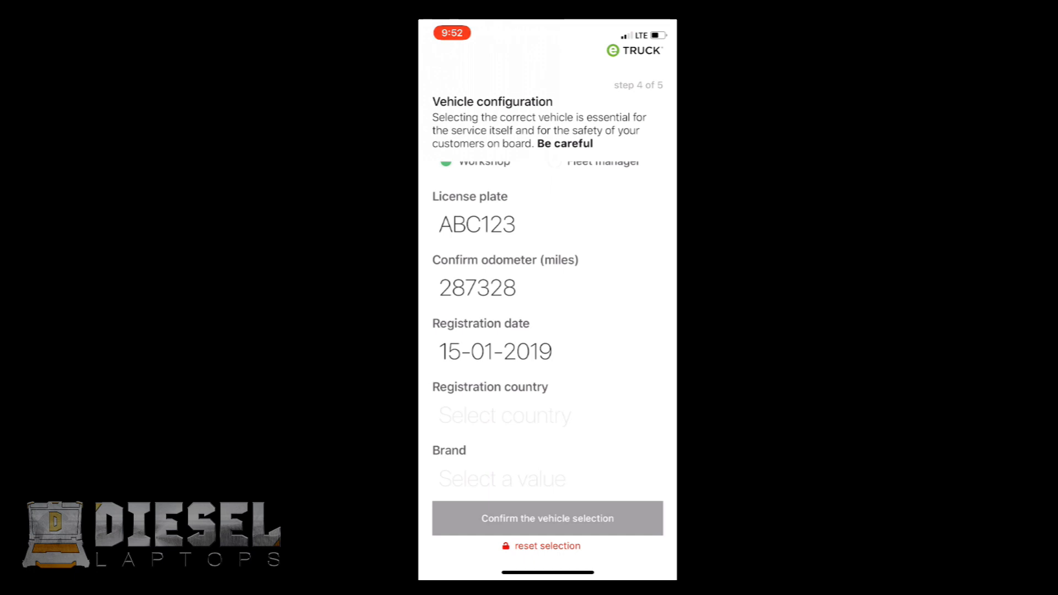
- Set the registration country to United States and the truck brand to INTERNATIONAL
click(504, 416)
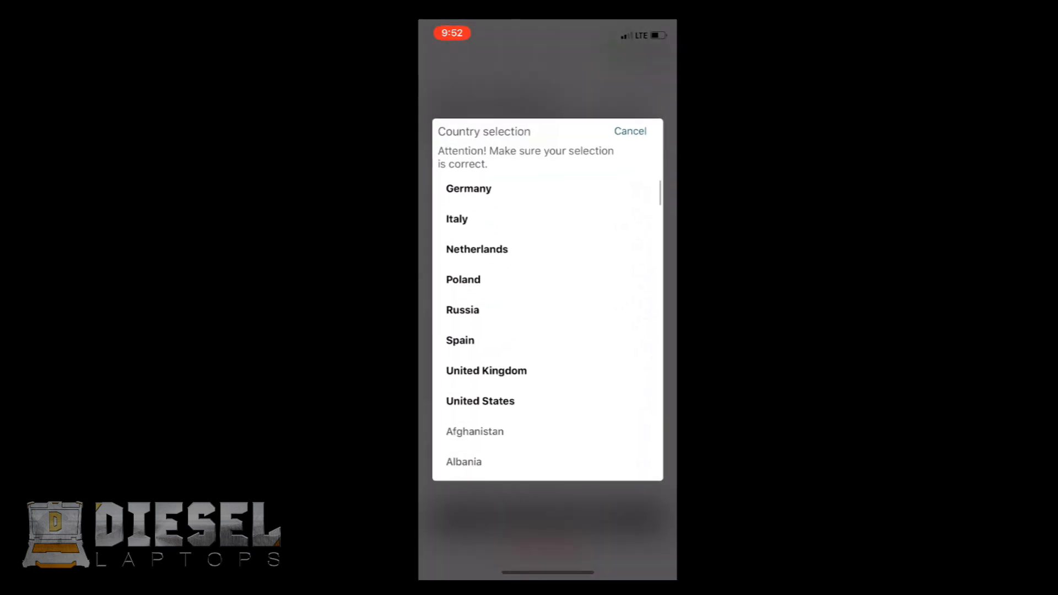
click(481, 401)
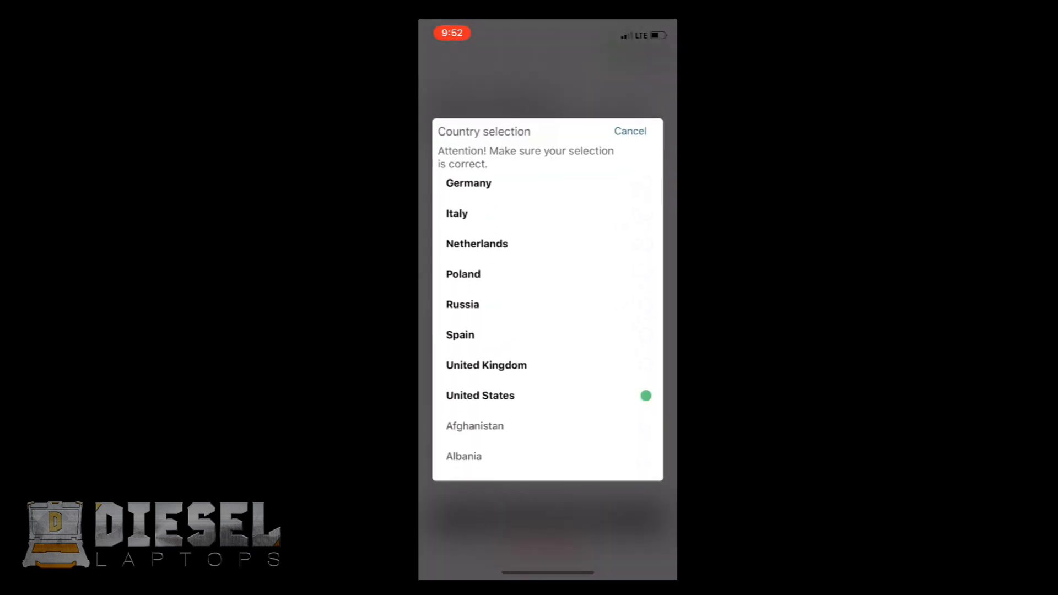
click(479, 396)
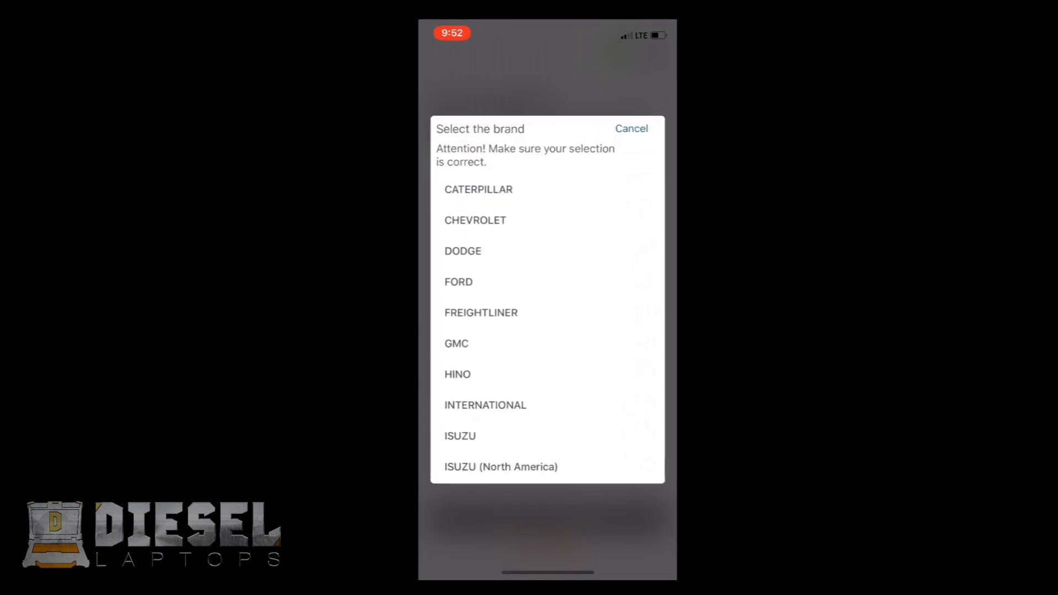
click(486, 404)
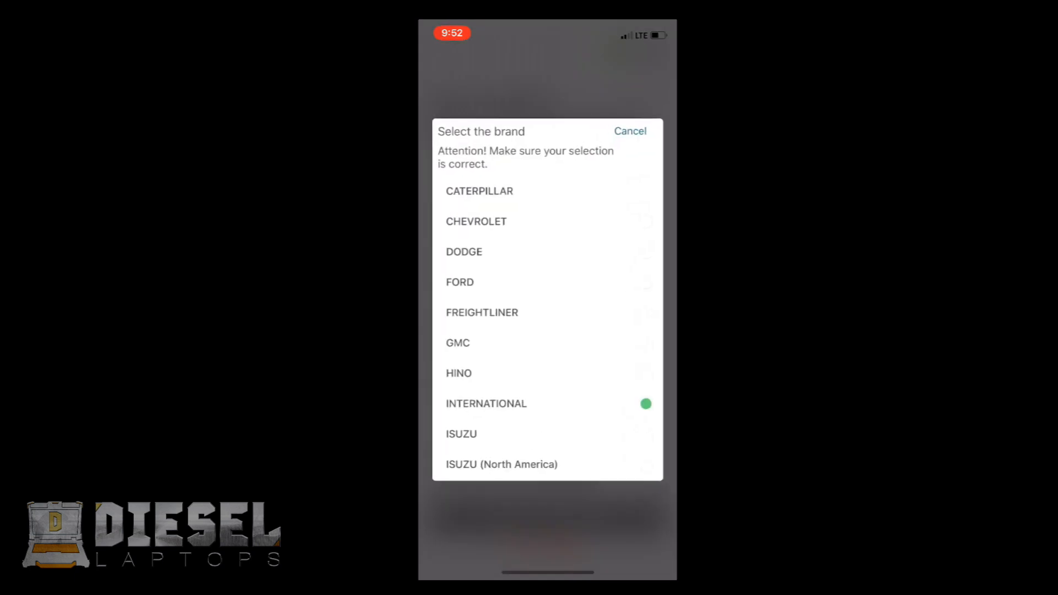
- Choose International Engine model with EPA 07>13 engine type and submit the vehicle configuration
click(486, 403)
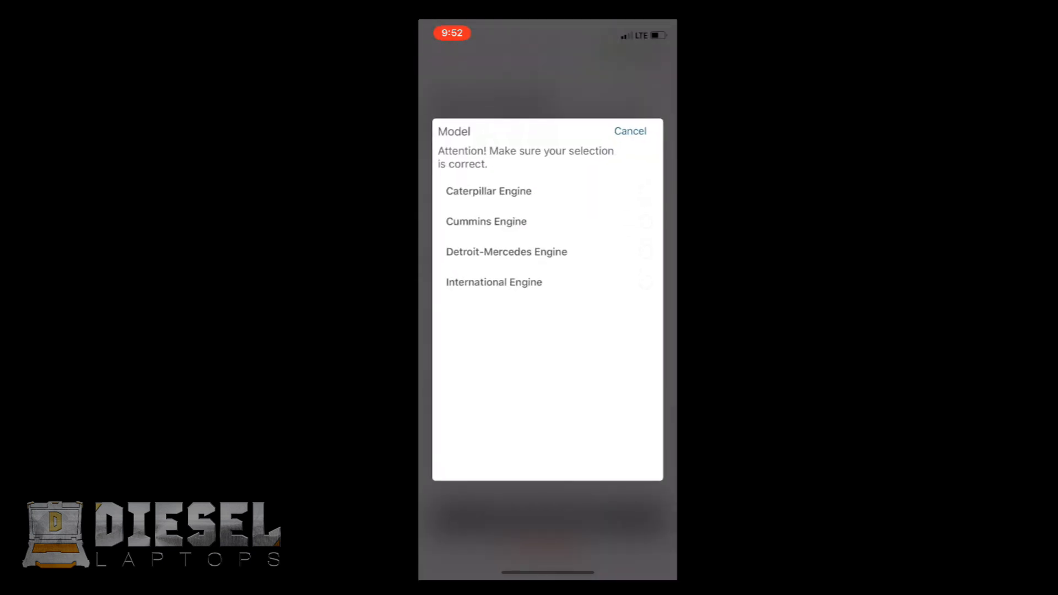
click(493, 281)
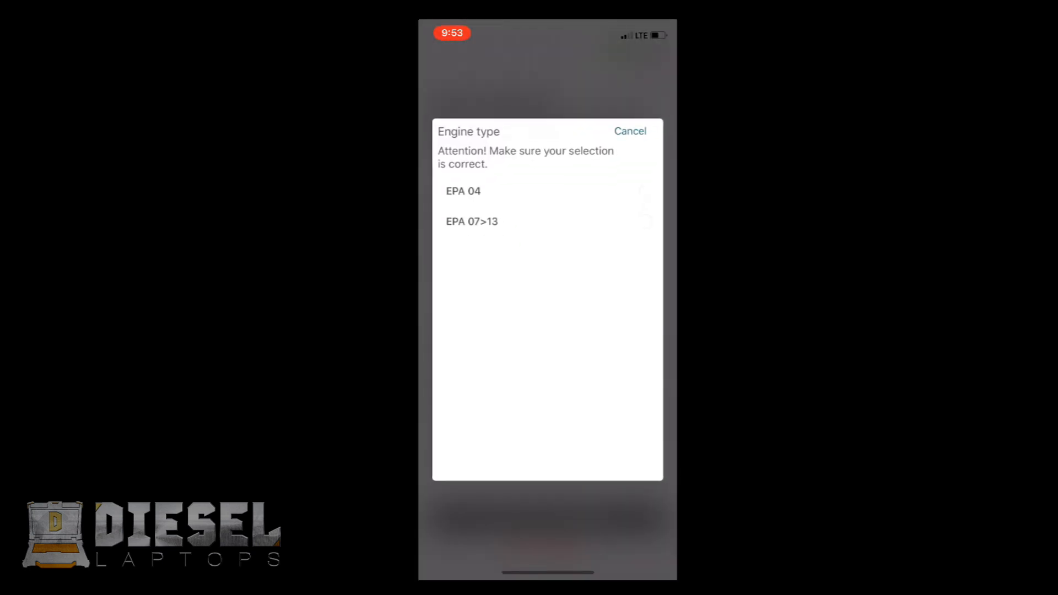
click(472, 221)
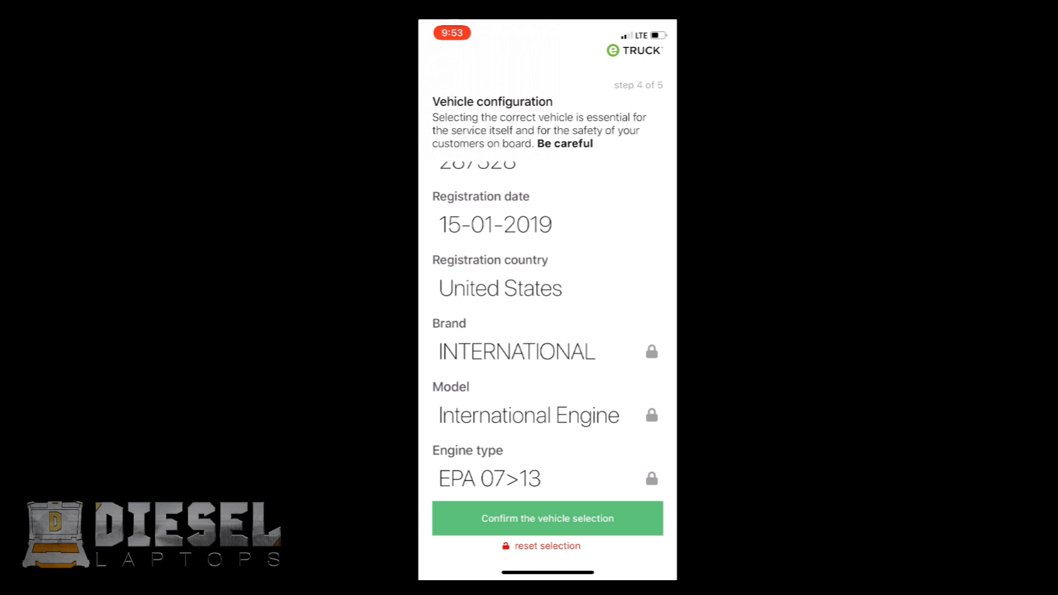
click(547, 518)
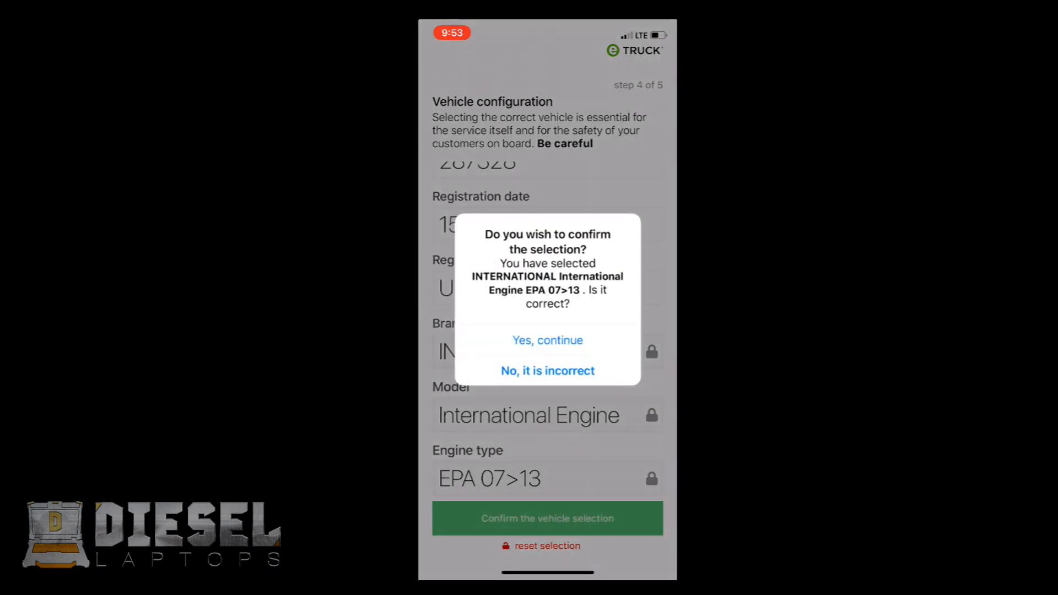
- Confirm the INTERNATIONAL EPA 07>13 vehicle selection so it is saved
click(547, 341)
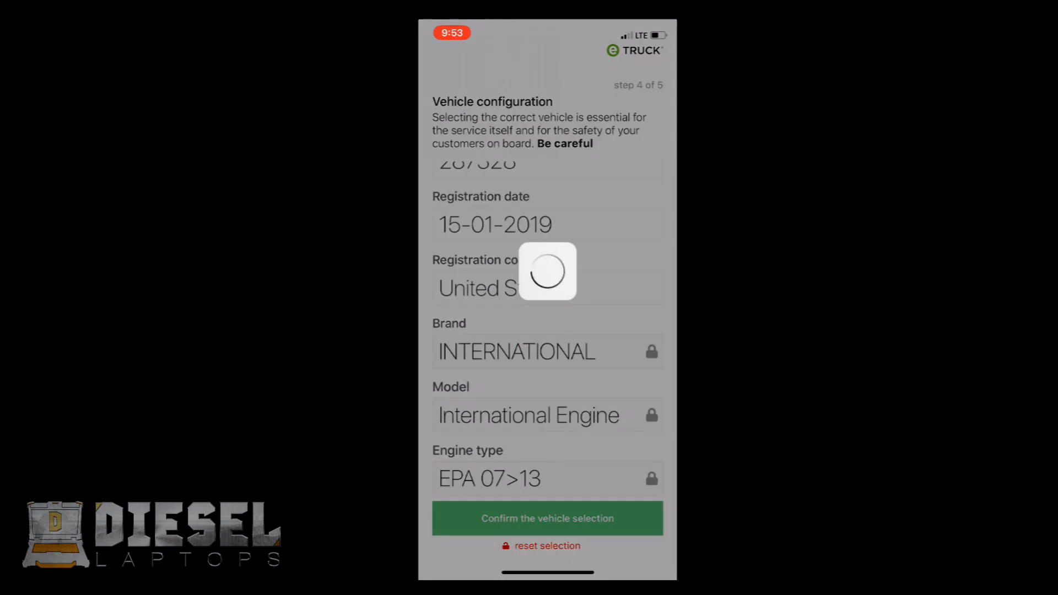
click(547, 518)
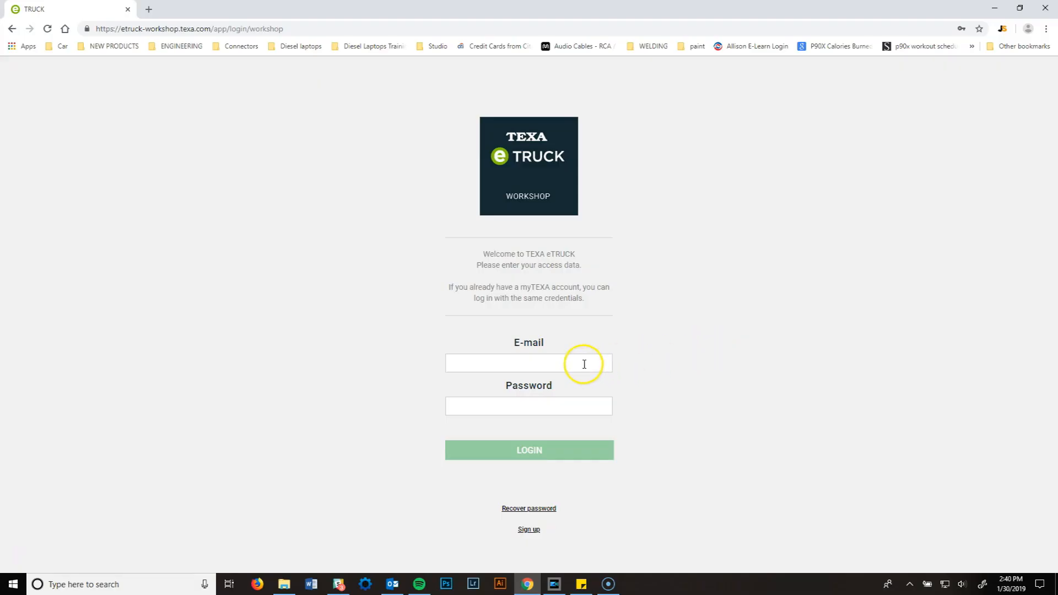
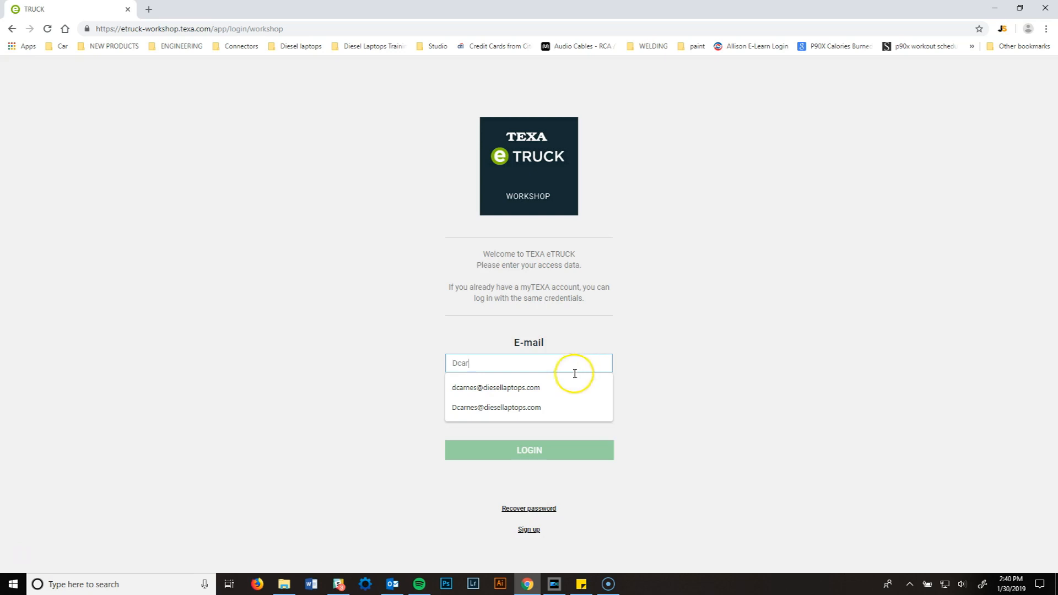
- Log in to the workshop portal with the saved e-mail address and password
click(496, 387)
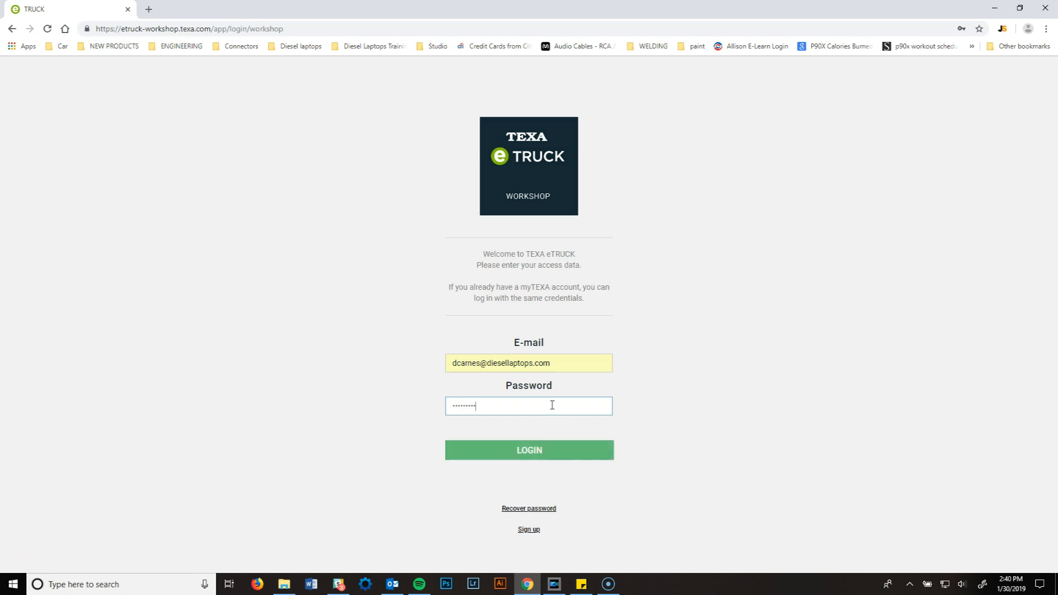
click(528, 450)
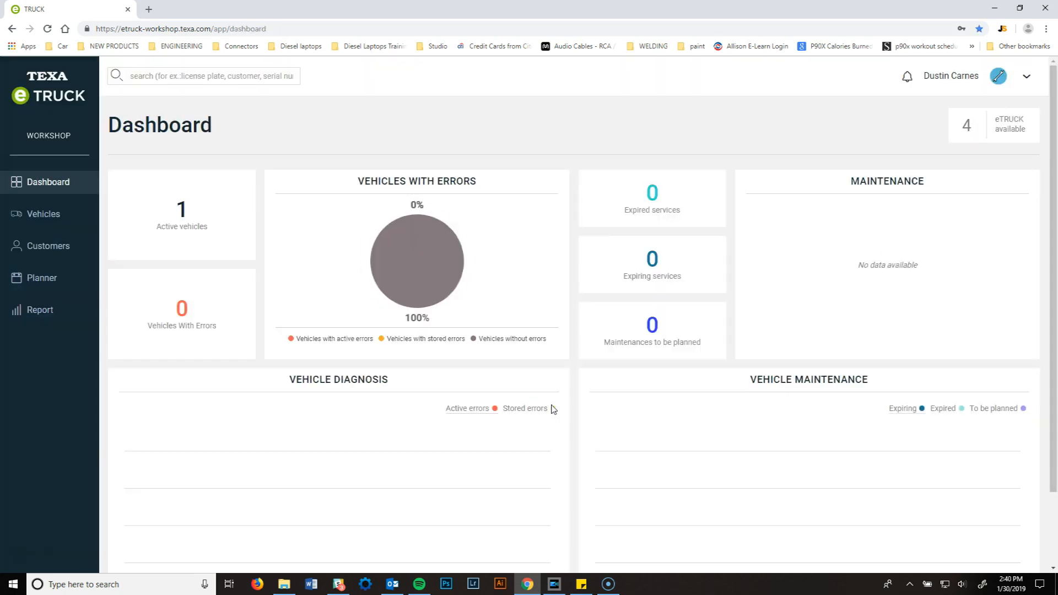
mouse_move(472, 214)
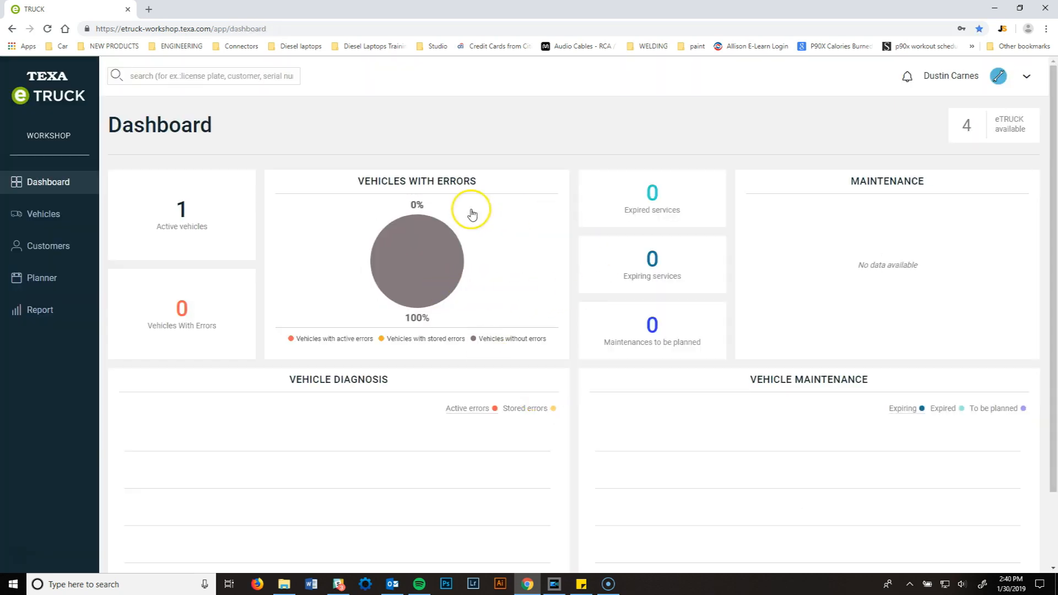
mouse_move(153, 227)
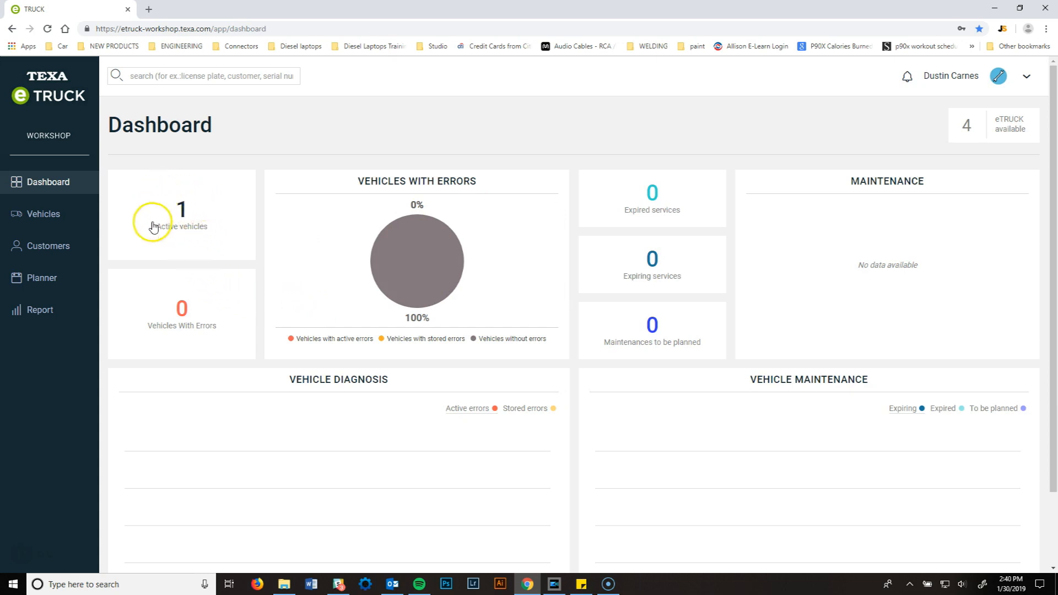
- Show the workshop's Vehicles list and open the INTERNATIONAL truck's detail page
click(43, 214)
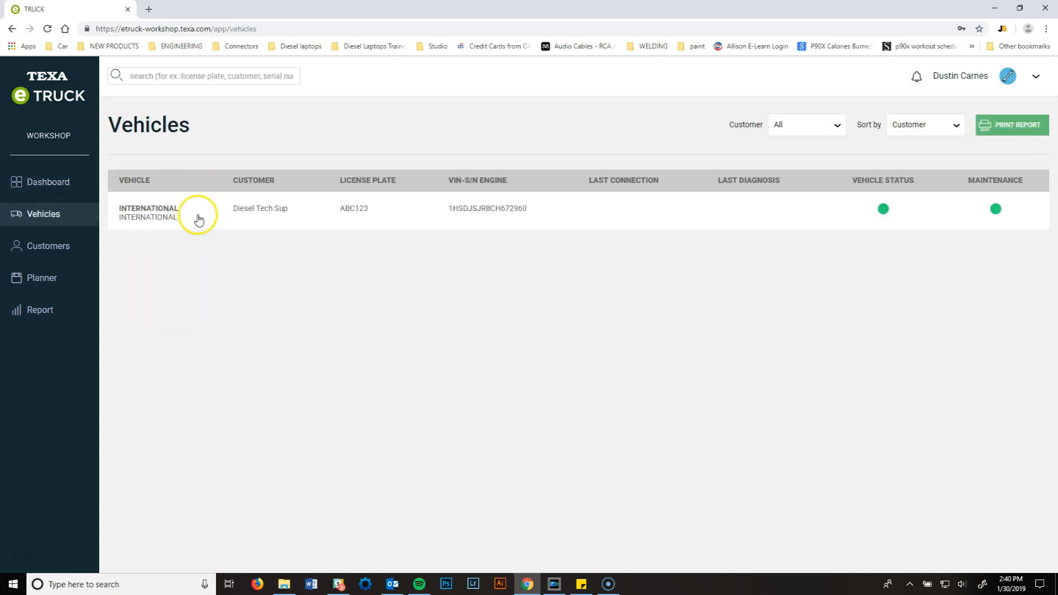
mouse_move(510, 222)
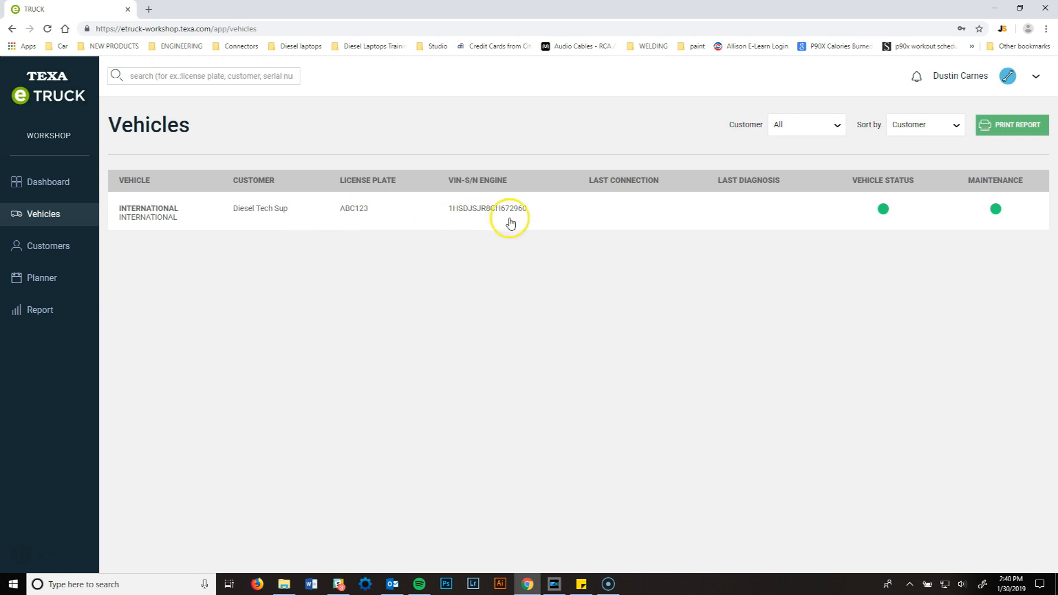
mouse_move(226, 229)
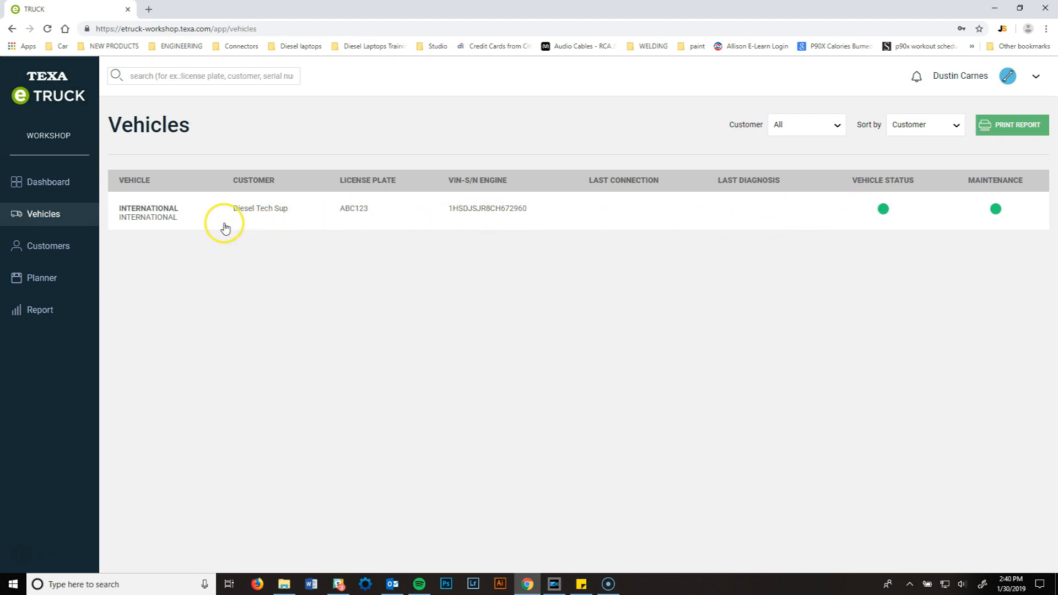
click(149, 208)
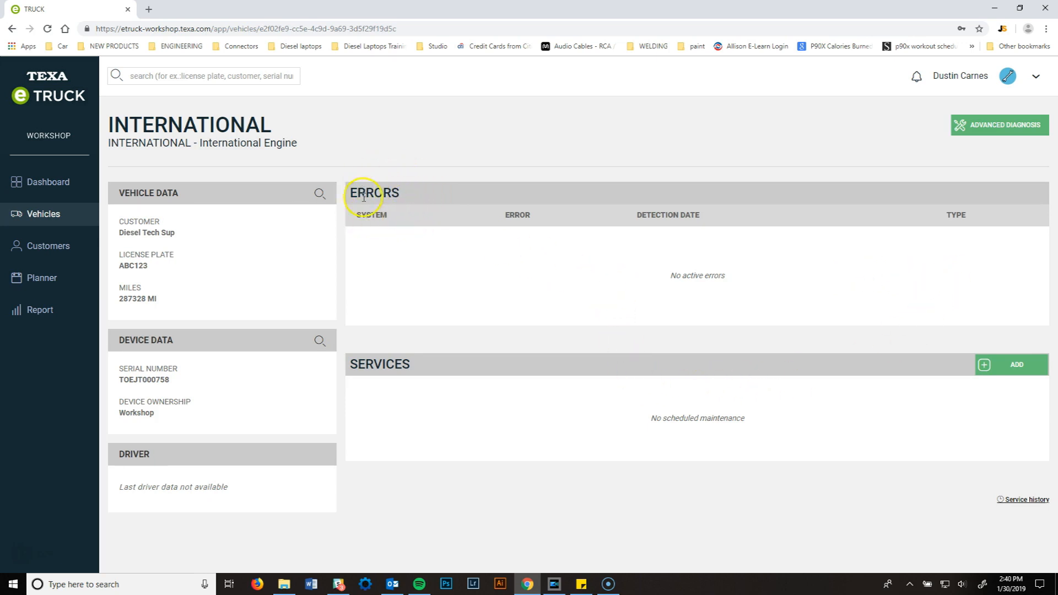
mouse_move(709, 318)
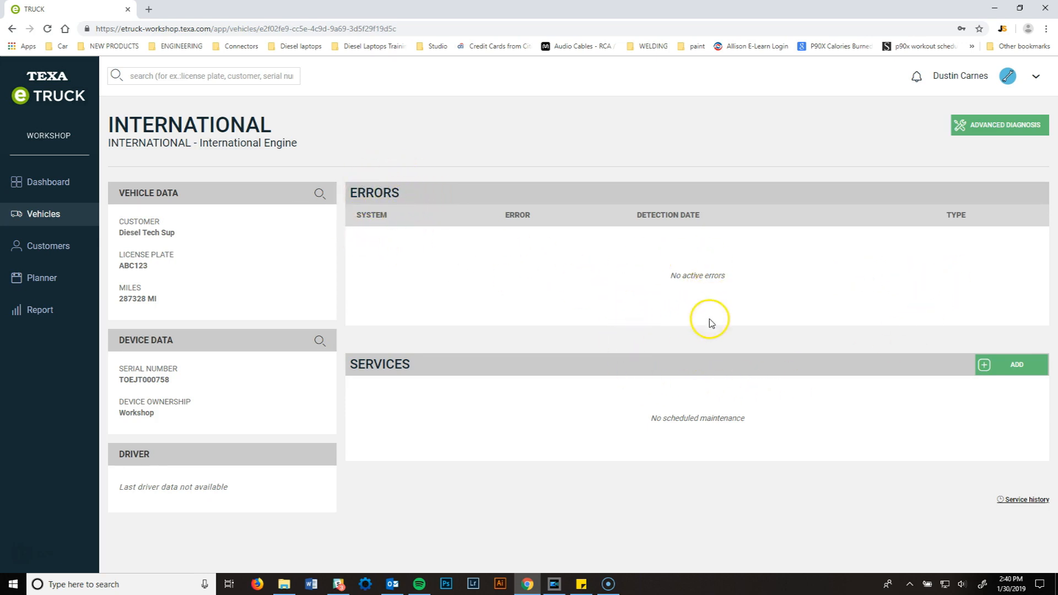
mouse_move(1000, 124)
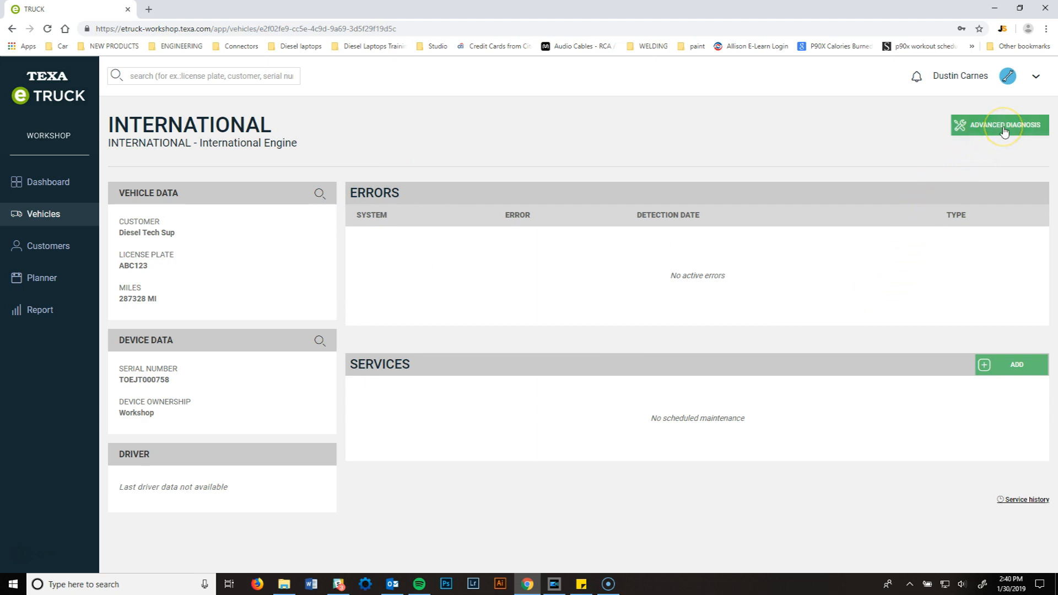
mouse_move(785, 312)
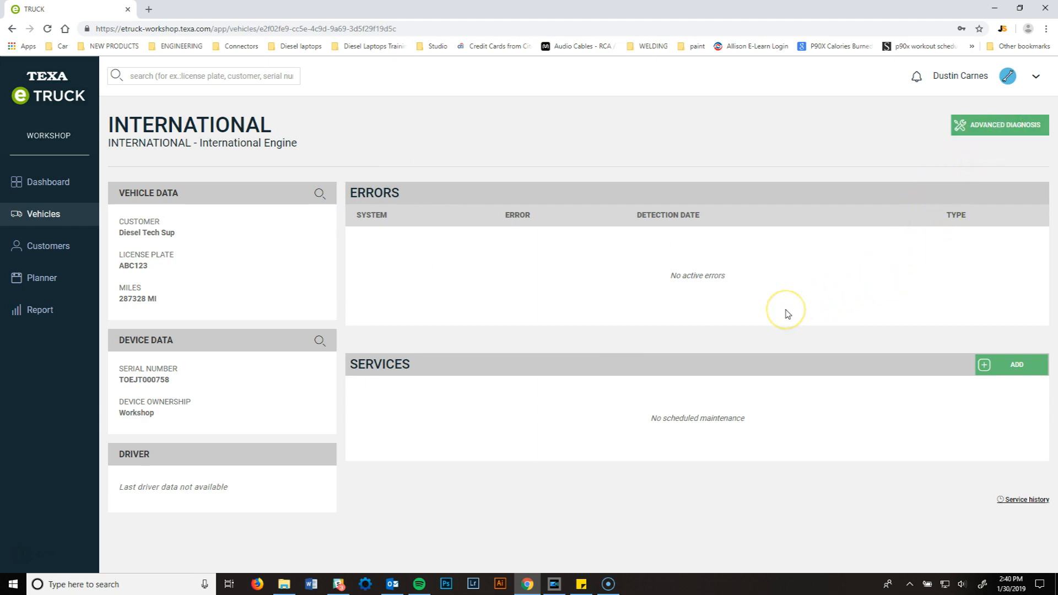
mouse_move(978, 238)
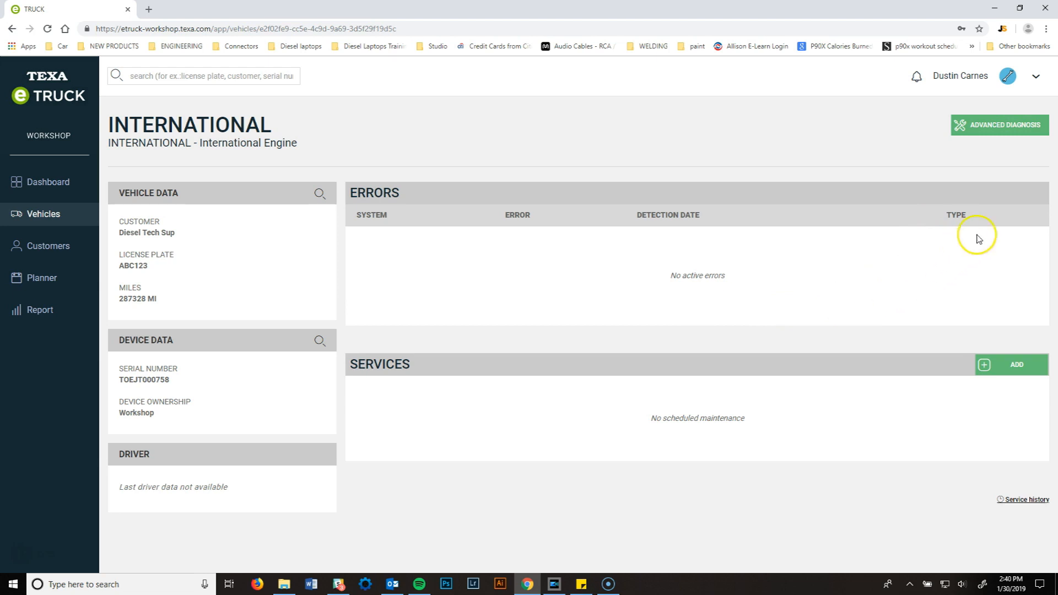